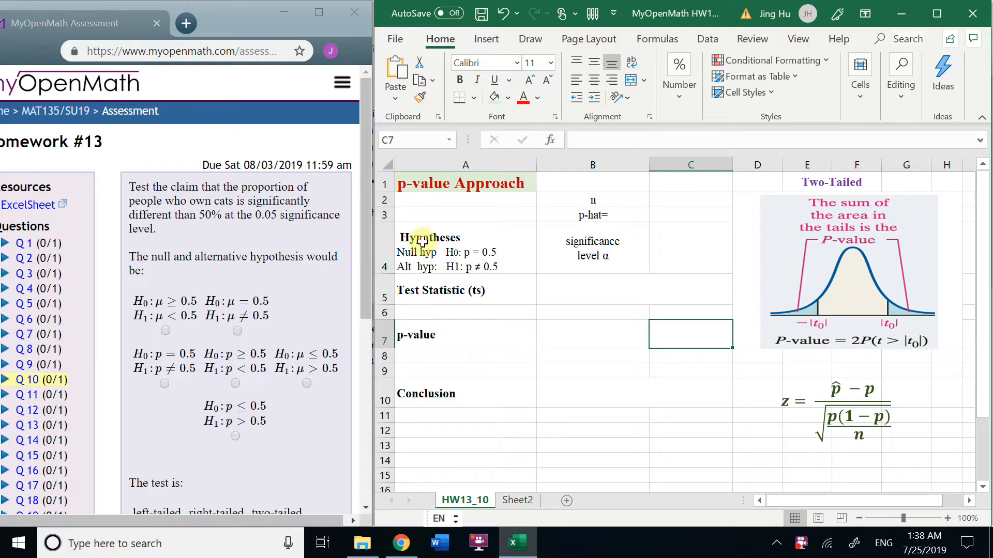
# Step: Enter 0.05 as the significance level α beside its label in C4
pyautogui.click(427, 253)
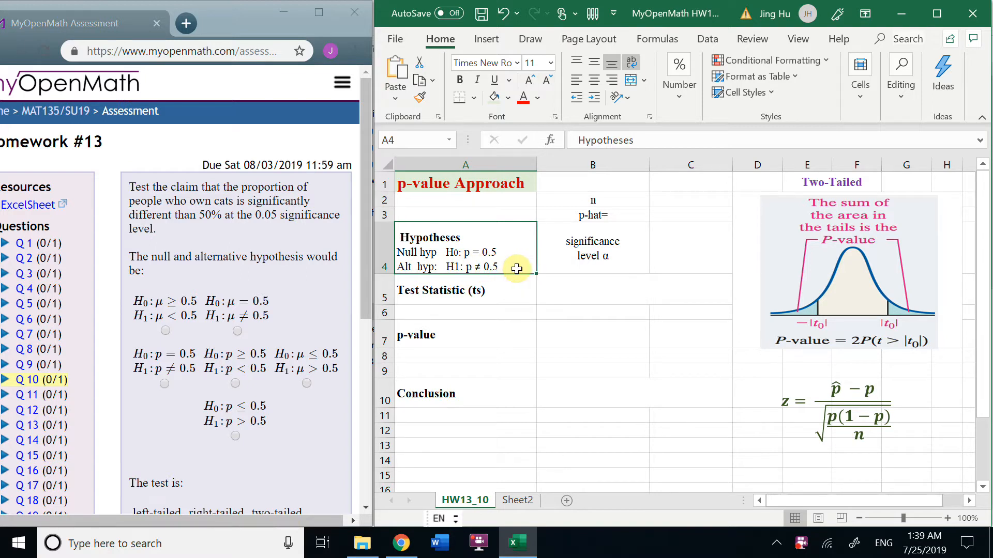
pyautogui.click(690, 247)
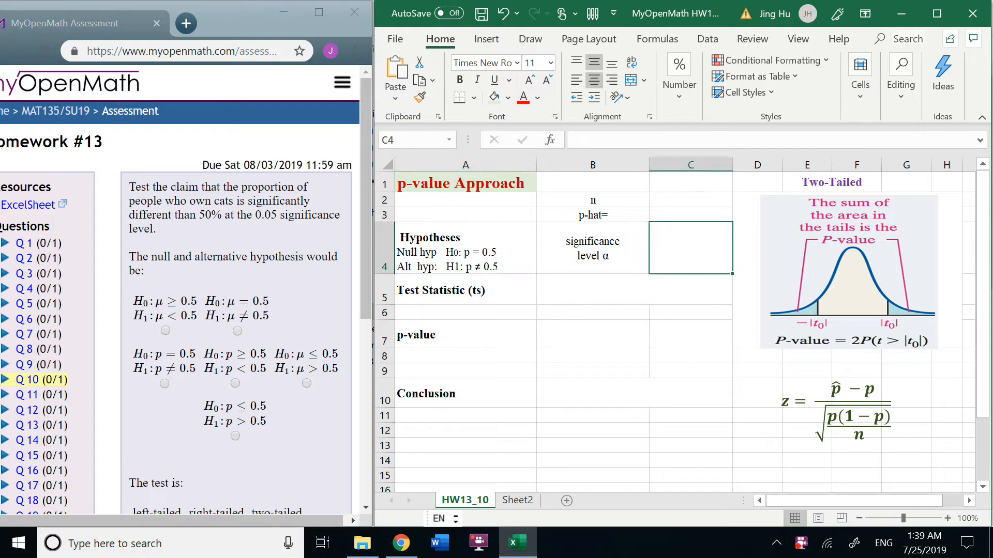
pyautogui.write('0.05')
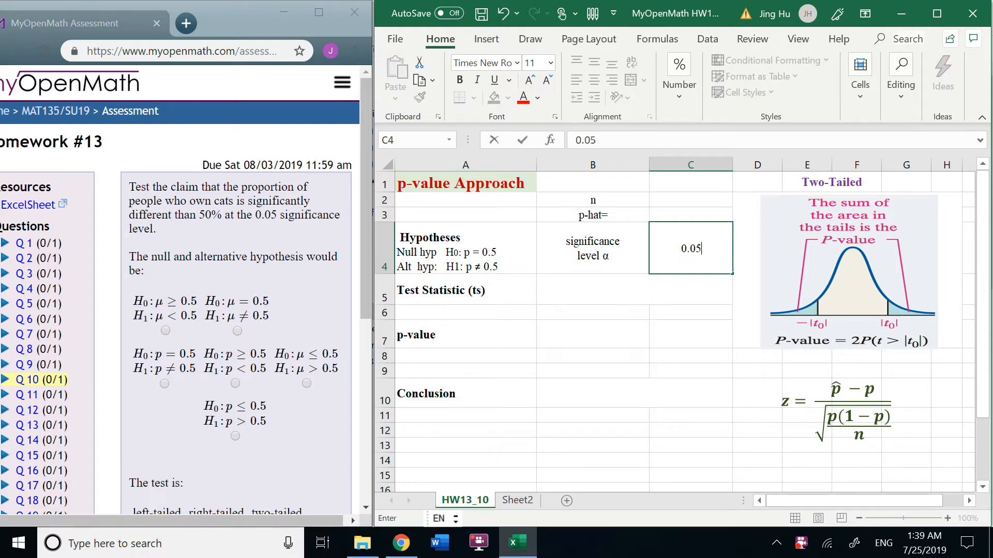
pyautogui.moveTo(238, 323)
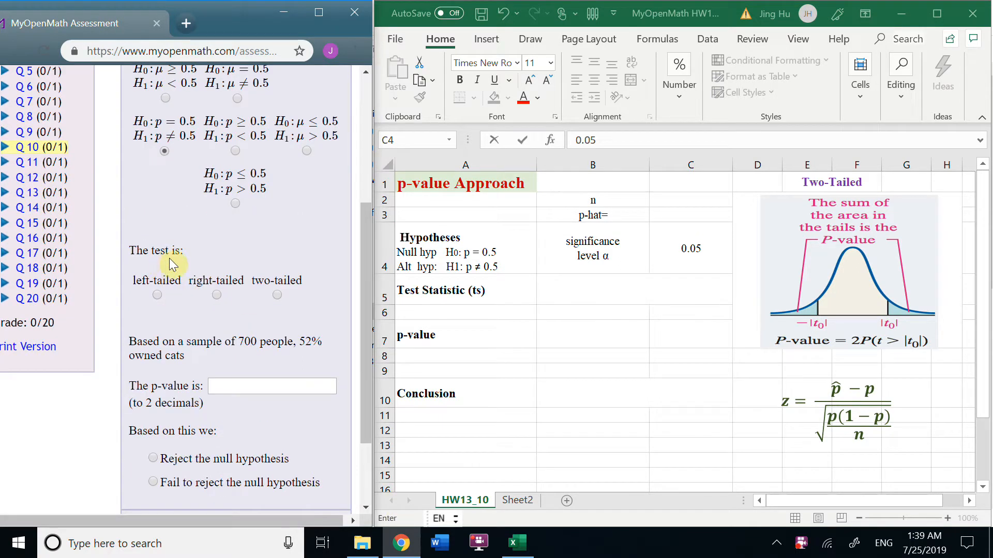
pyautogui.moveTo(278, 300)
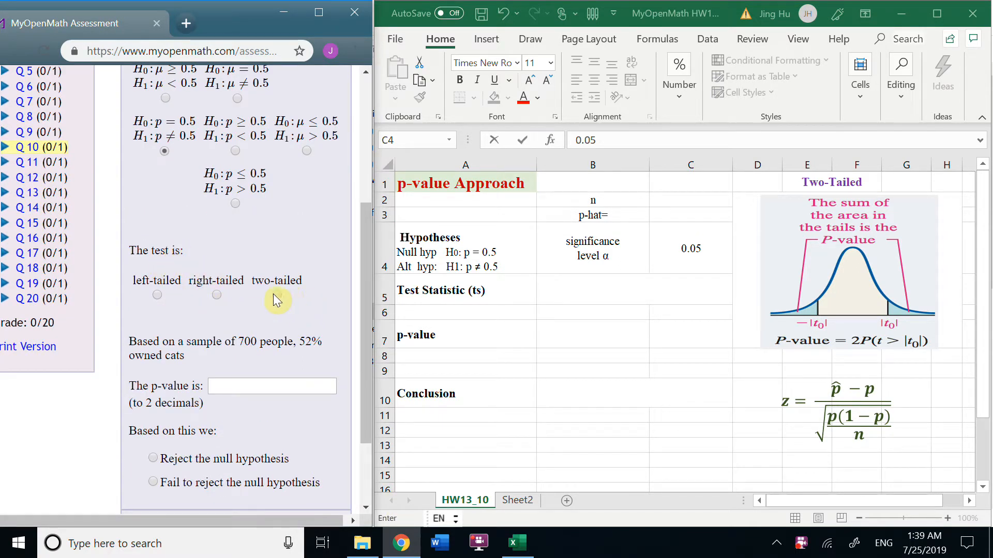
# Step: Mark question 10's test as two-tailed in MyOpenMath
pyautogui.click(277, 295)
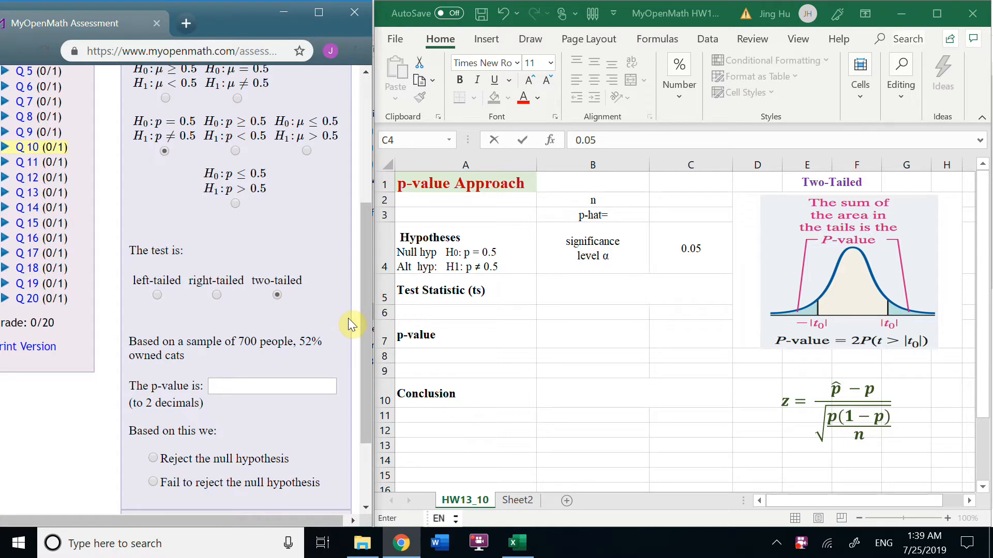
pyautogui.scroll(-3)
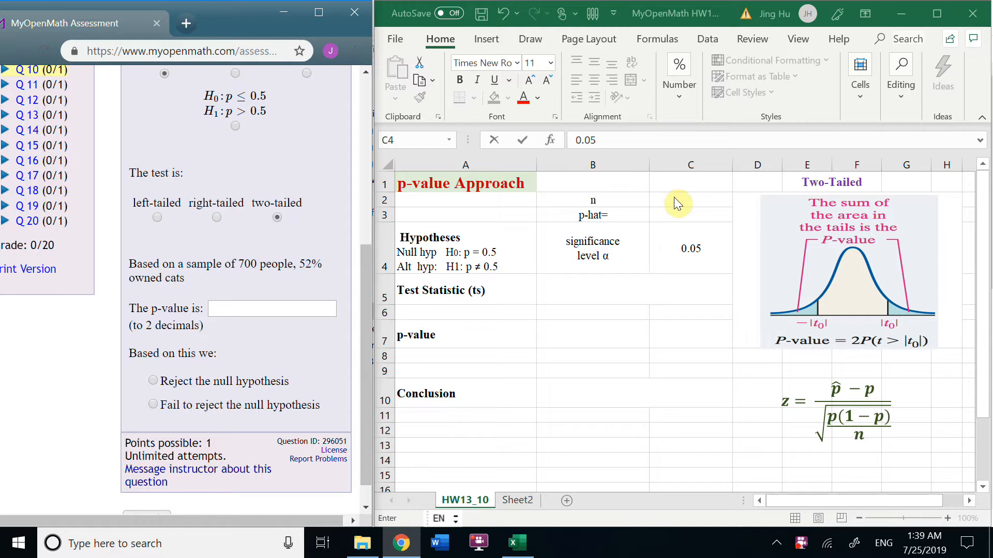
# Step: Record sample size n = 700 in C2 and p-hat = 0.52 in C3
pyautogui.write('700')
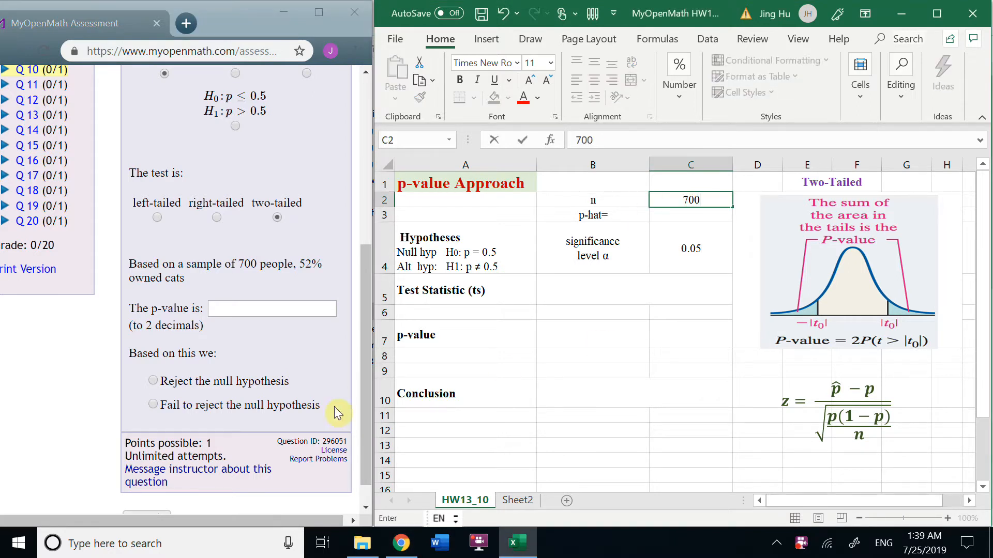
pyautogui.moveTo(164, 283)
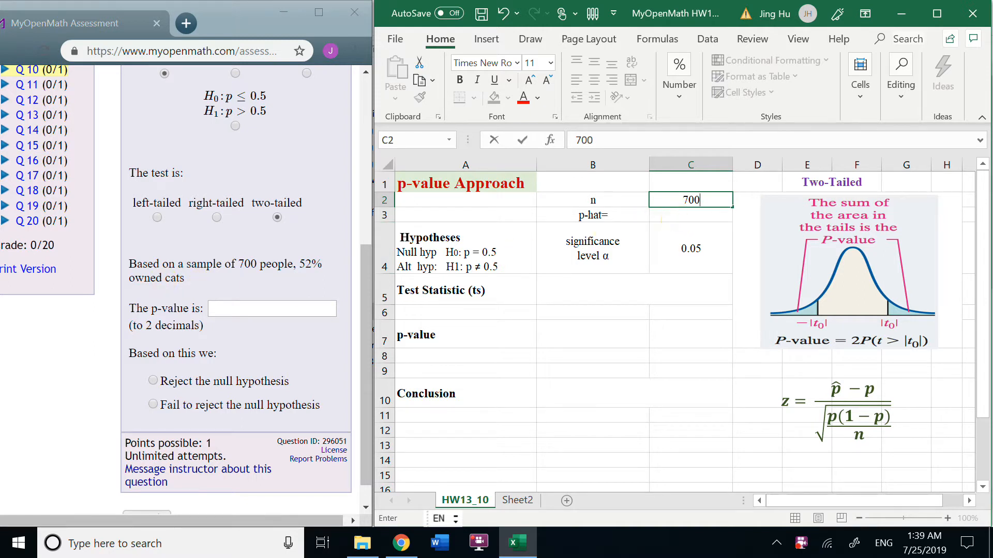
pyautogui.write('0.52')
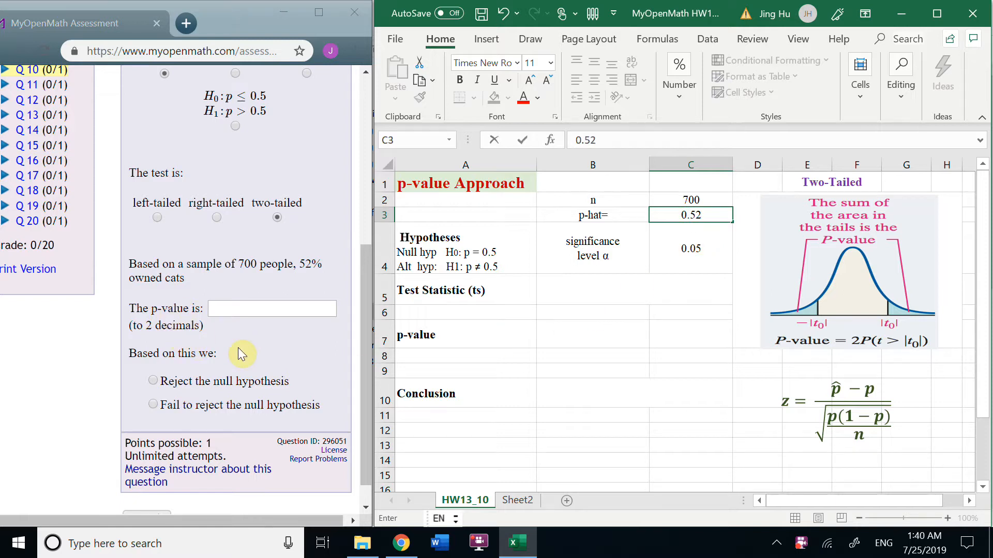
pyautogui.moveTo(247, 348)
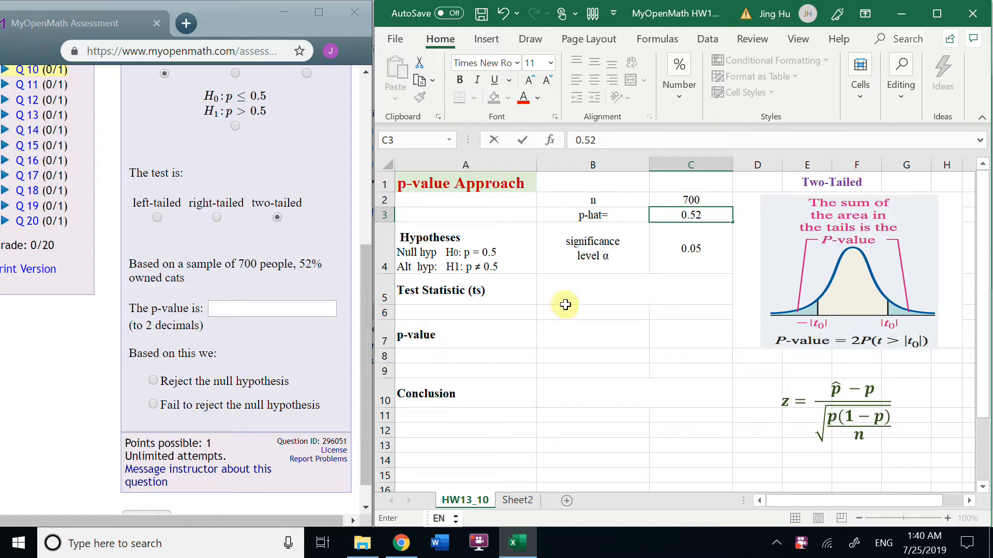
pyautogui.moveTo(845, 442)
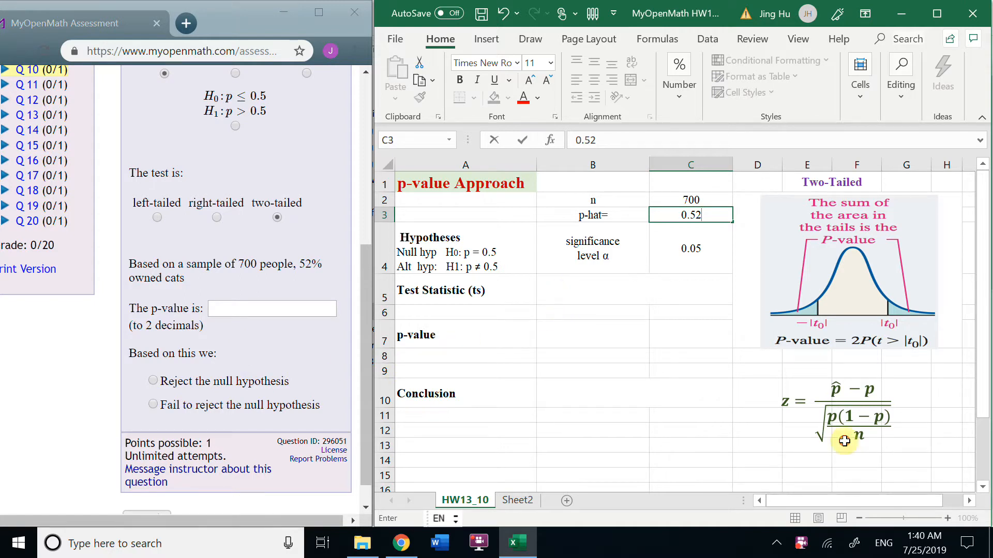
# Step: Label z in B5 and compute it as =(C3-0.5)/SQRT(0.5*0.5/C2), giving 1.0583
pyautogui.click(633, 290)
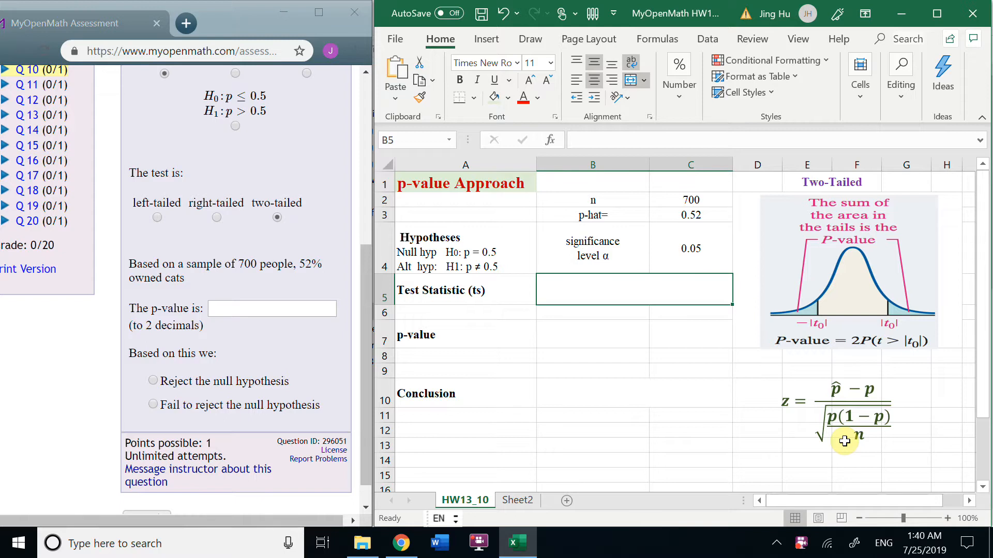
pyautogui.moveTo(857, 430)
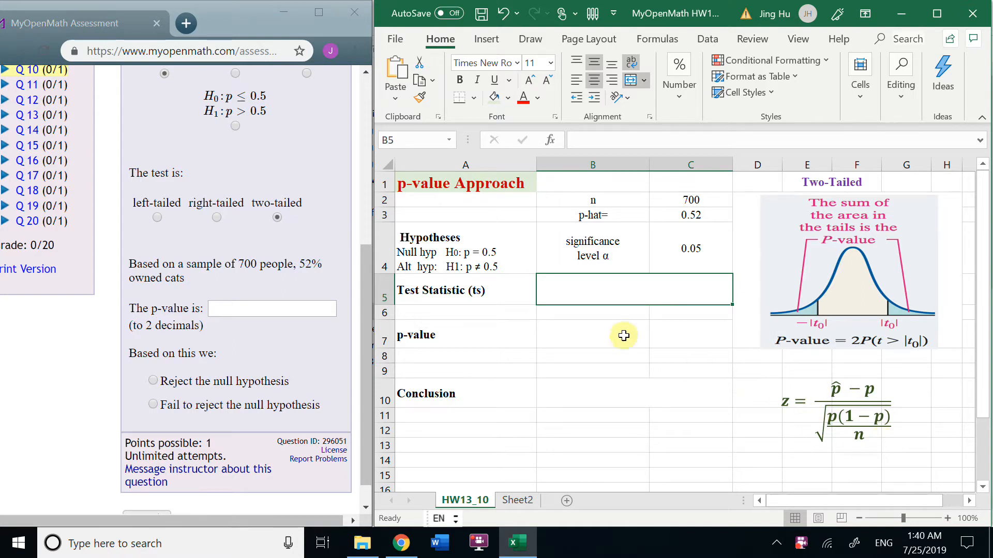
pyautogui.moveTo(886, 445)
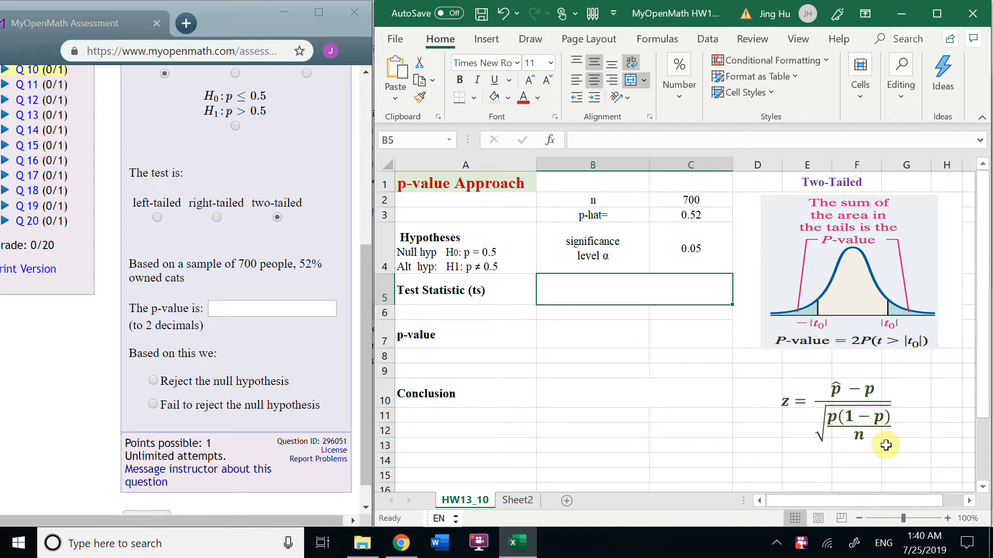
pyautogui.write('z')
pyautogui.click(593, 312)
pyautogui.write('=(C3')
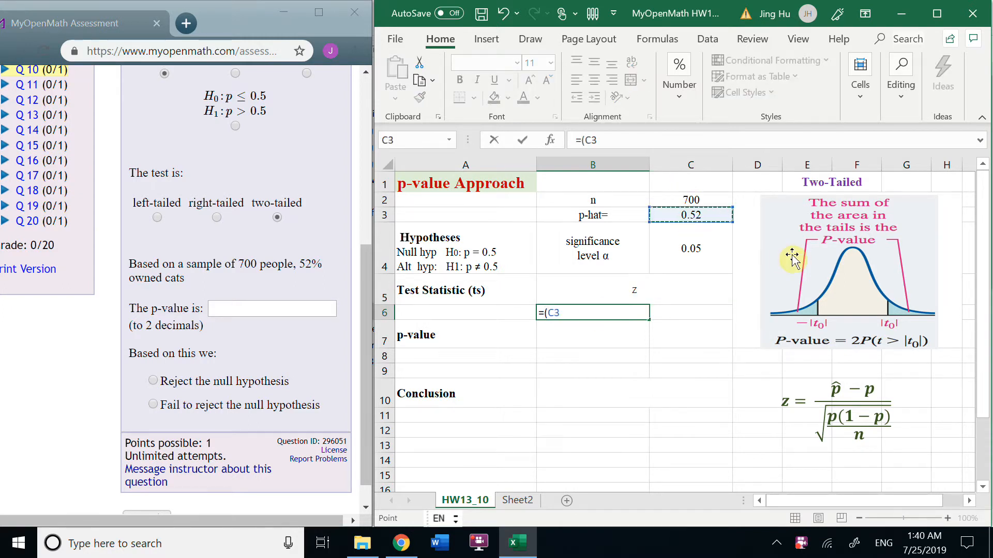
pyautogui.write('-')
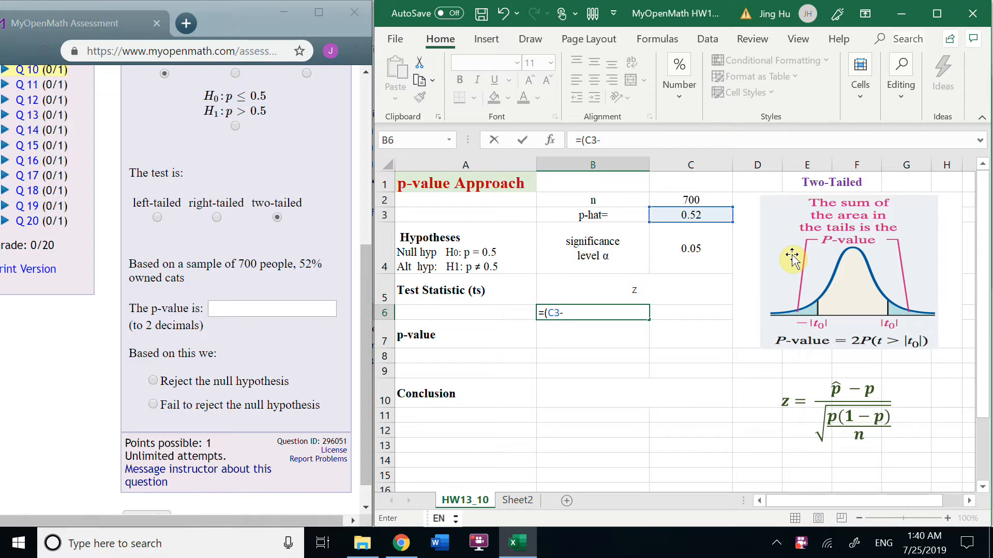
pyautogui.write('0.5')
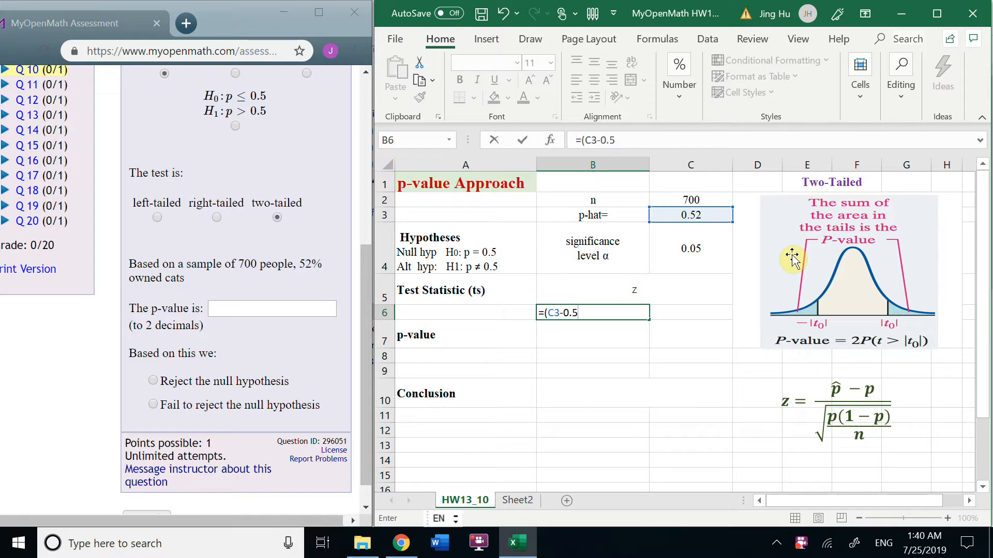
pyautogui.write('/sq')
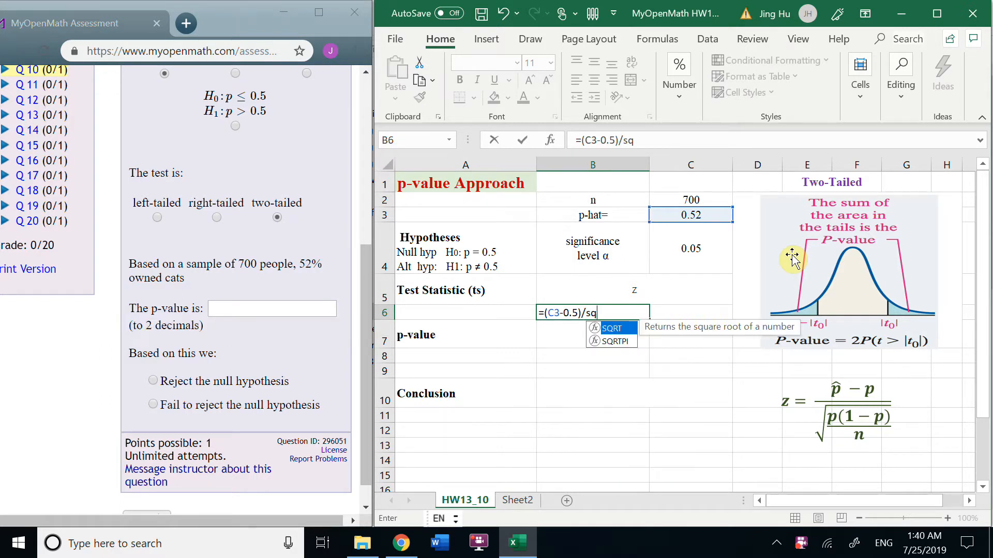
pyautogui.write('rt')
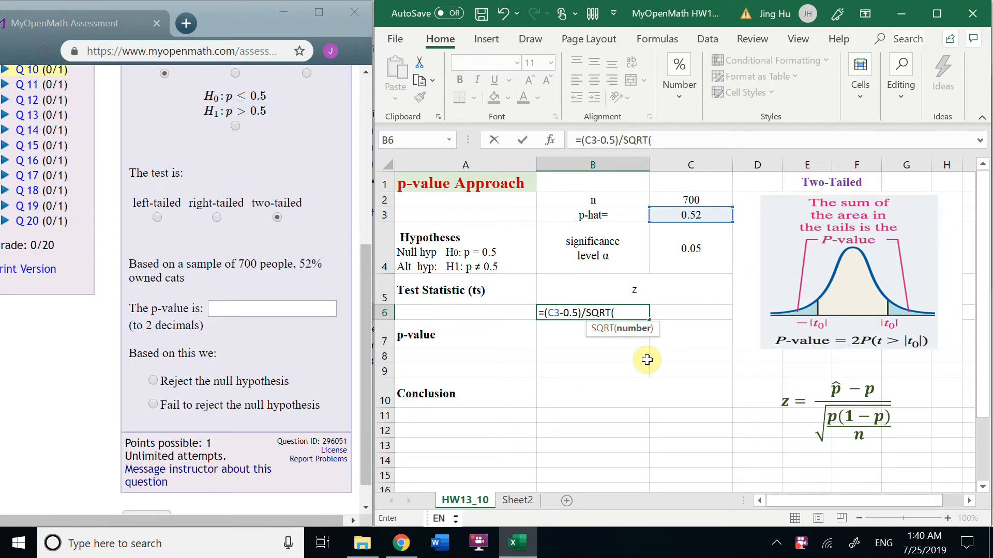
pyautogui.write('0.')
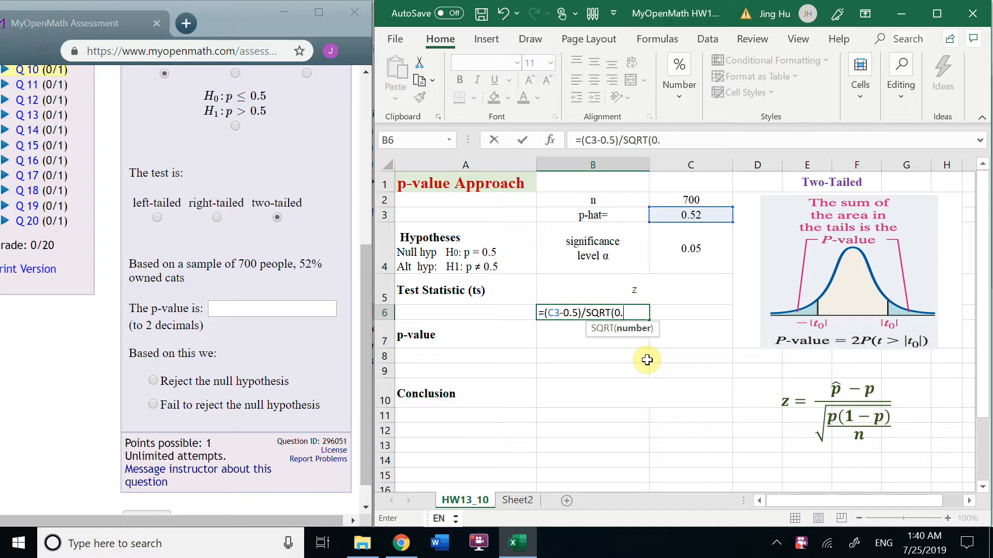
pyautogui.write('5')
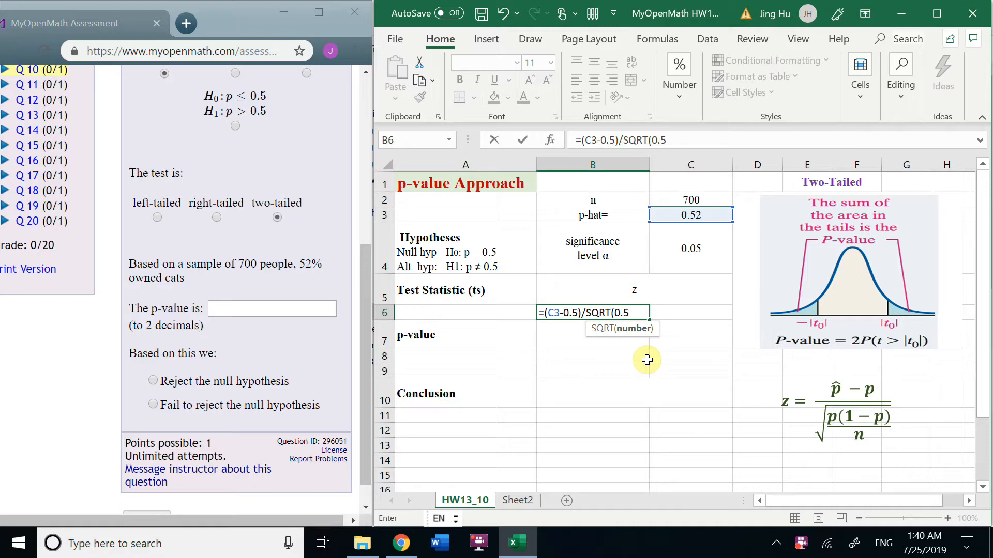
pyautogui.write('*0.')
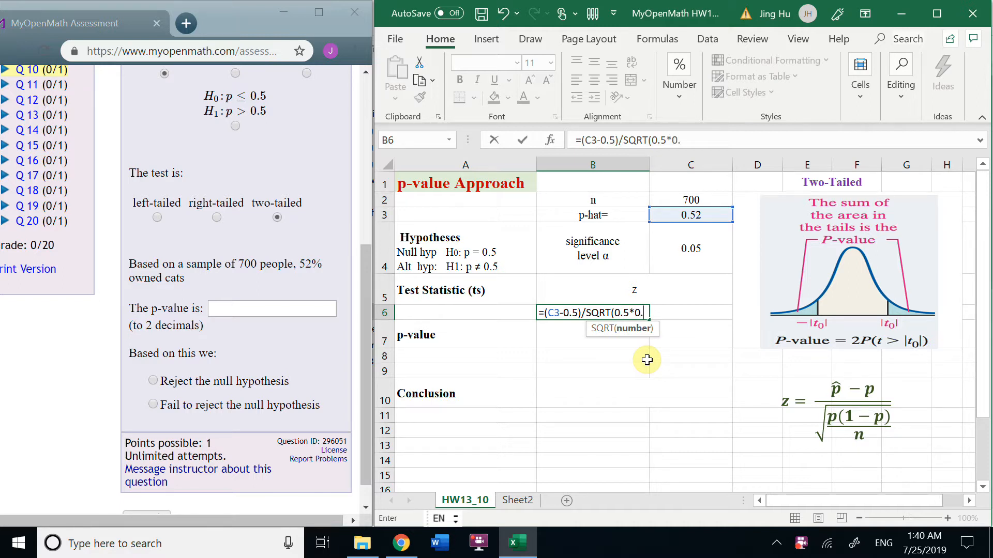
pyautogui.write('5/')
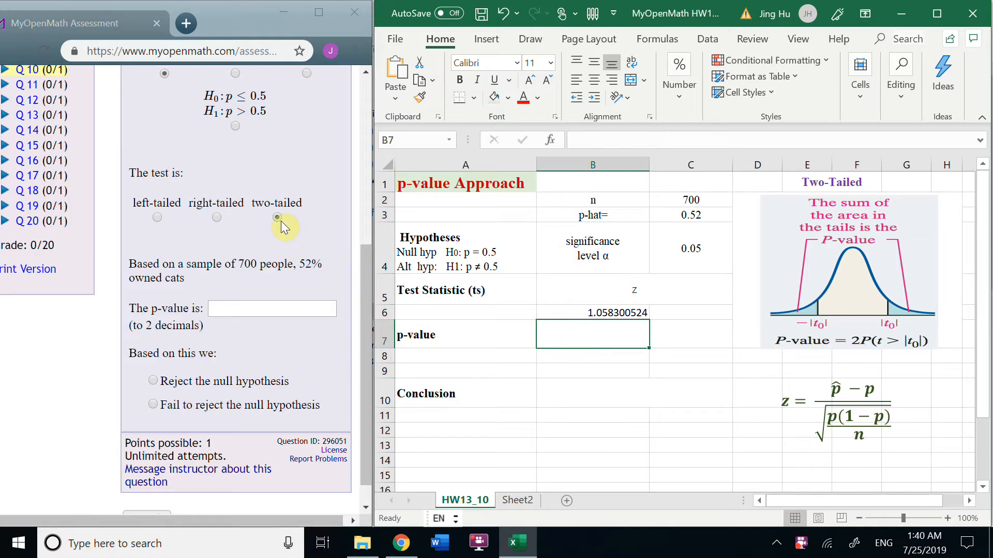
pyautogui.click(277, 217)
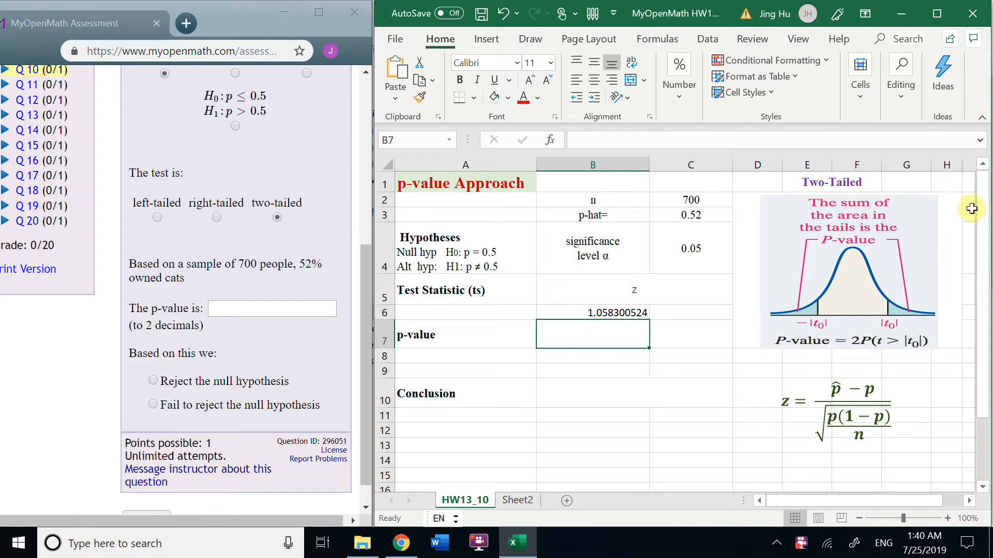
pyautogui.moveTo(882, 272)
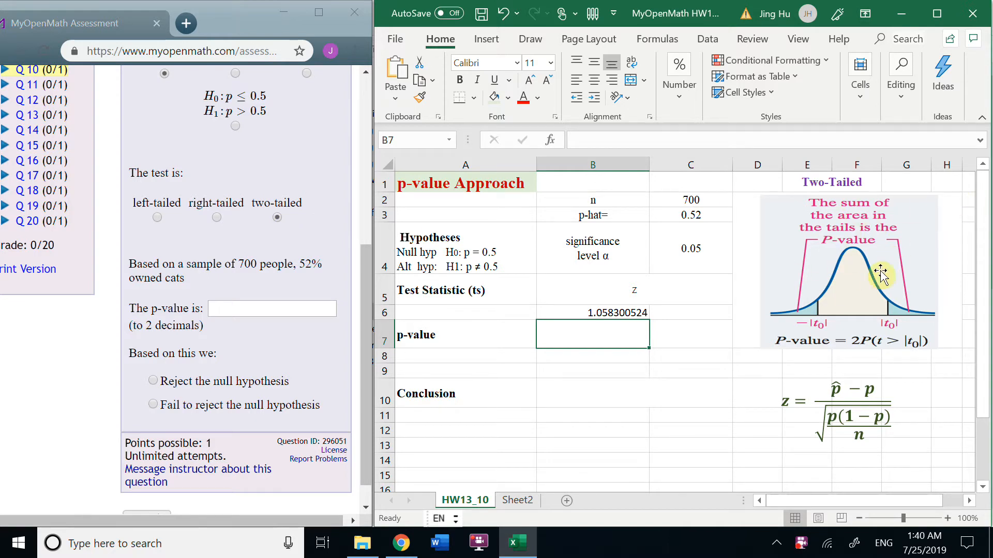
pyautogui.moveTo(813, 348)
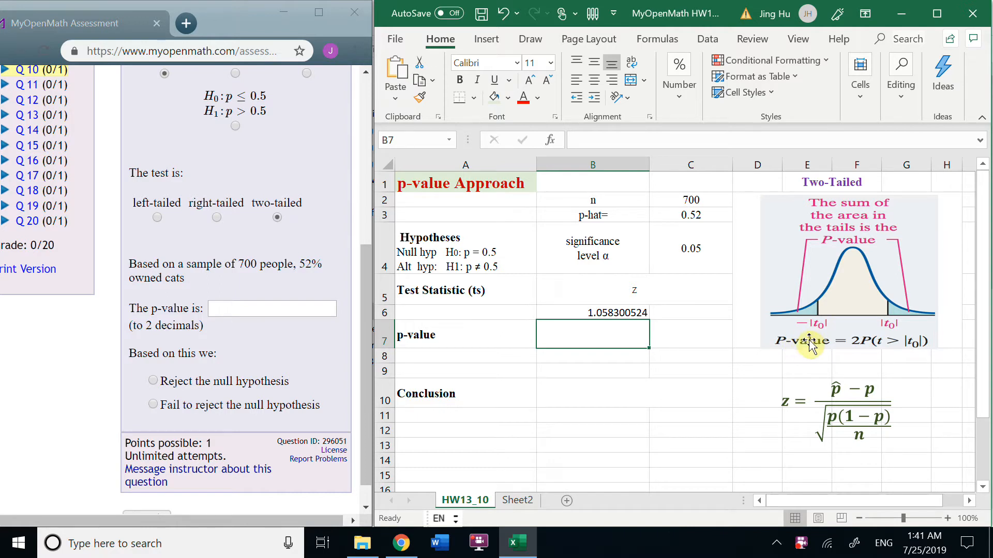
pyautogui.moveTo(794, 314)
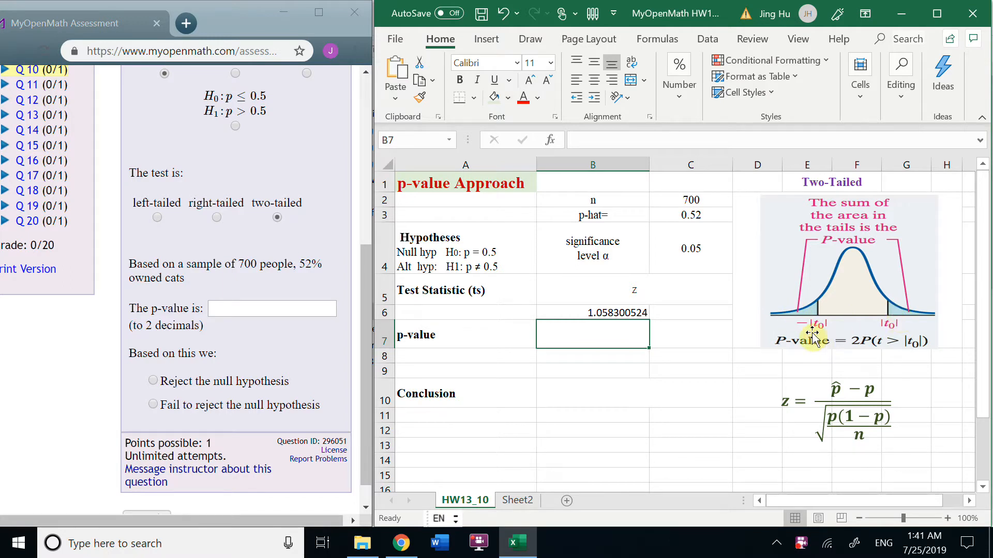
pyautogui.moveTo(797, 316)
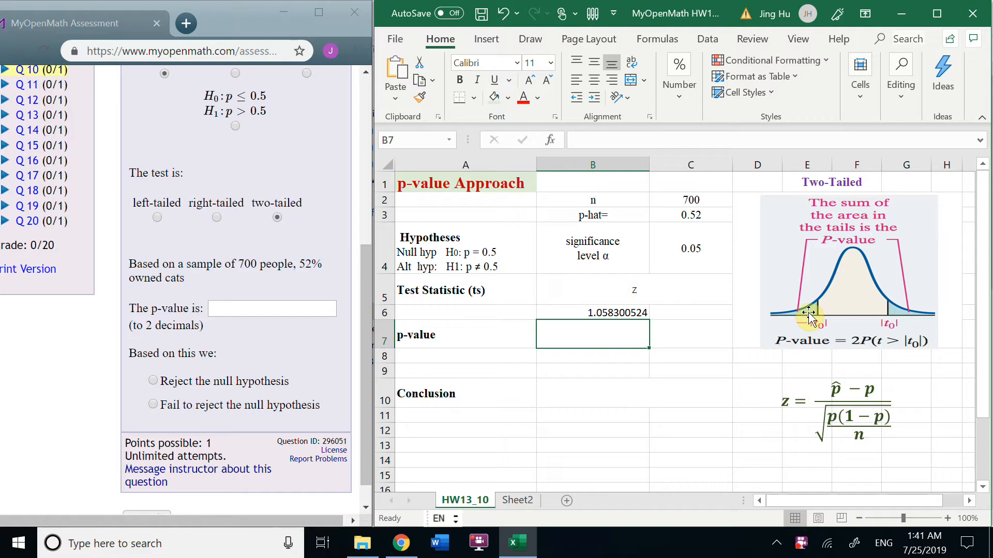
pyautogui.moveTo(591, 340)
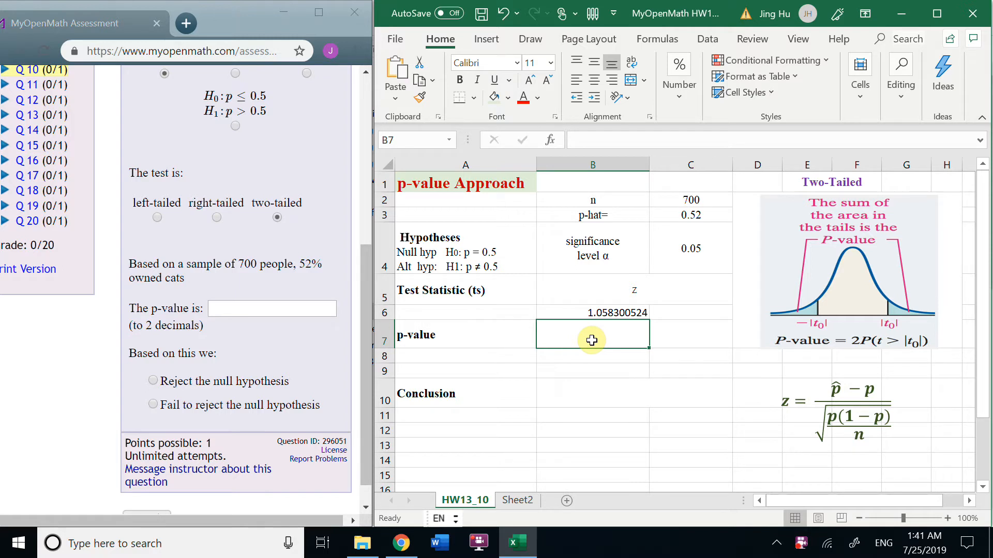
pyautogui.write('left tail')
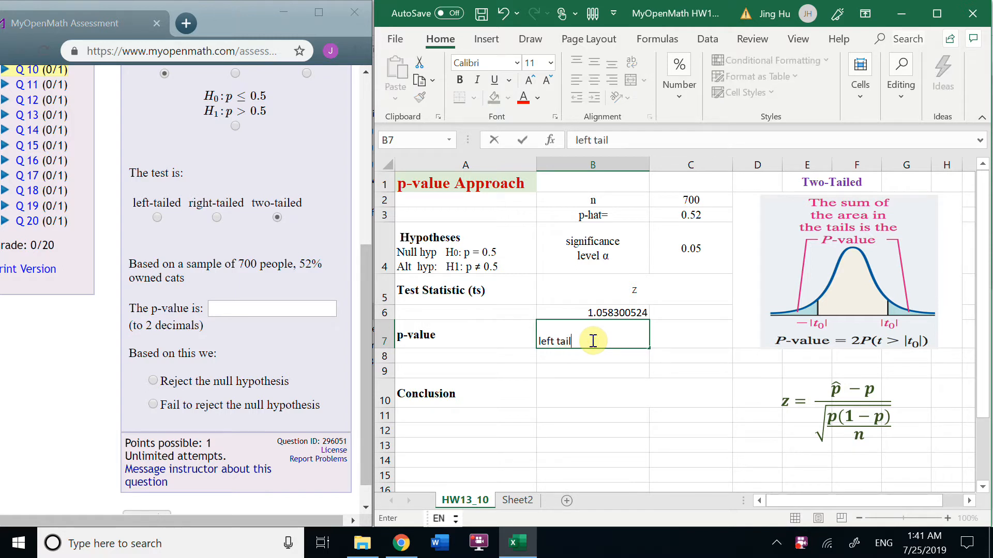
# Step: Compute the left-tail p-value with =NORM.S.DIST(-B6,TRUE), giving 0.144959227
pyautogui.click(690, 334)
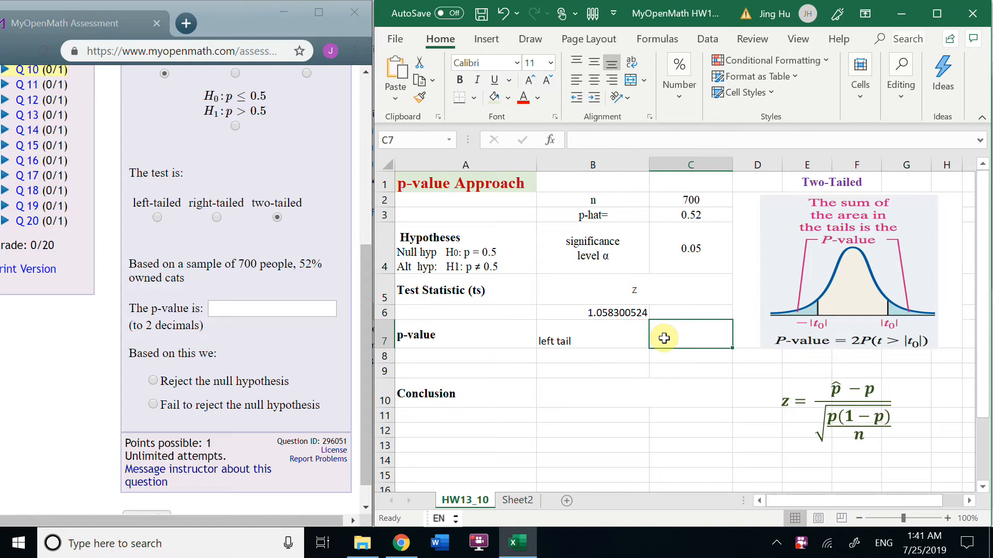
pyautogui.write('=n')
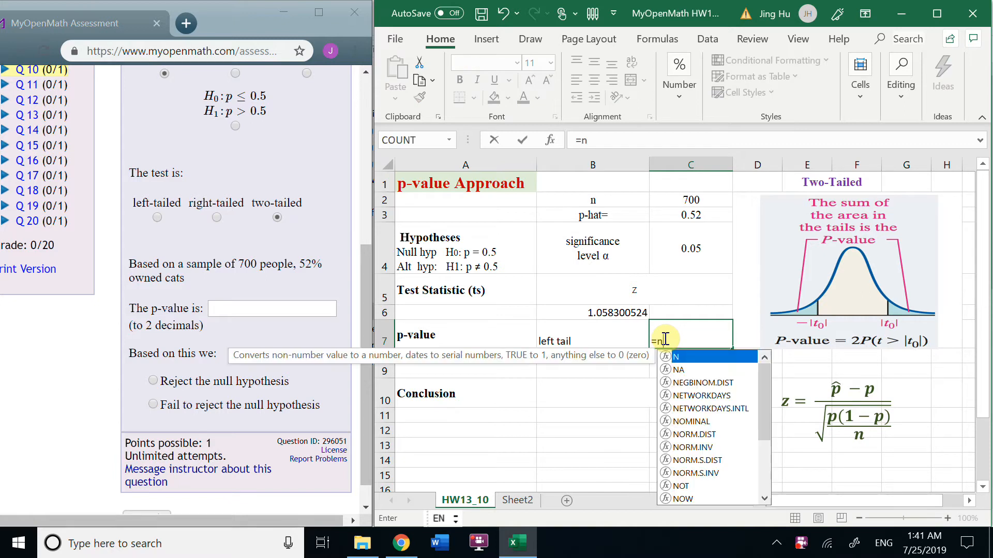
pyautogui.write('orm.sdi')
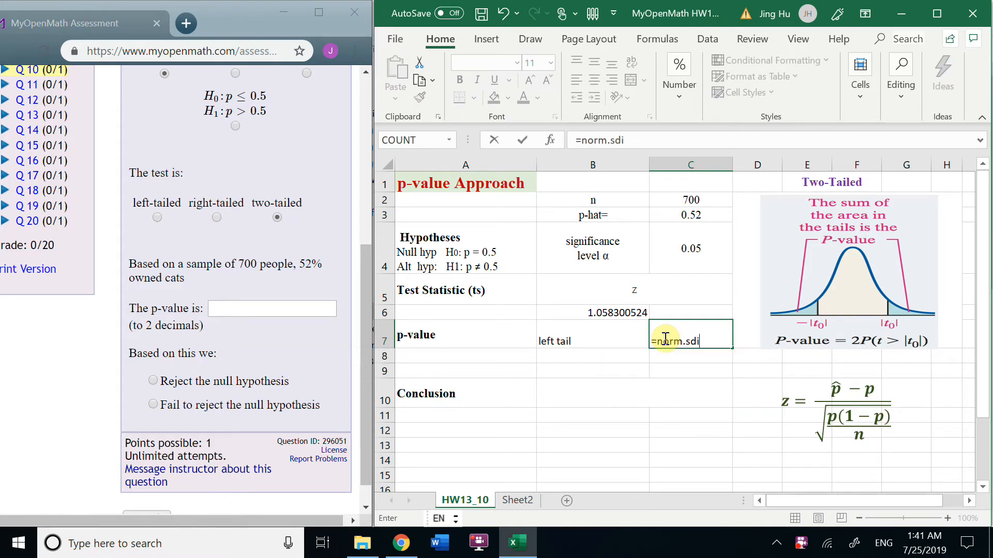
pyautogui.write('NORM.S.DIST(-')
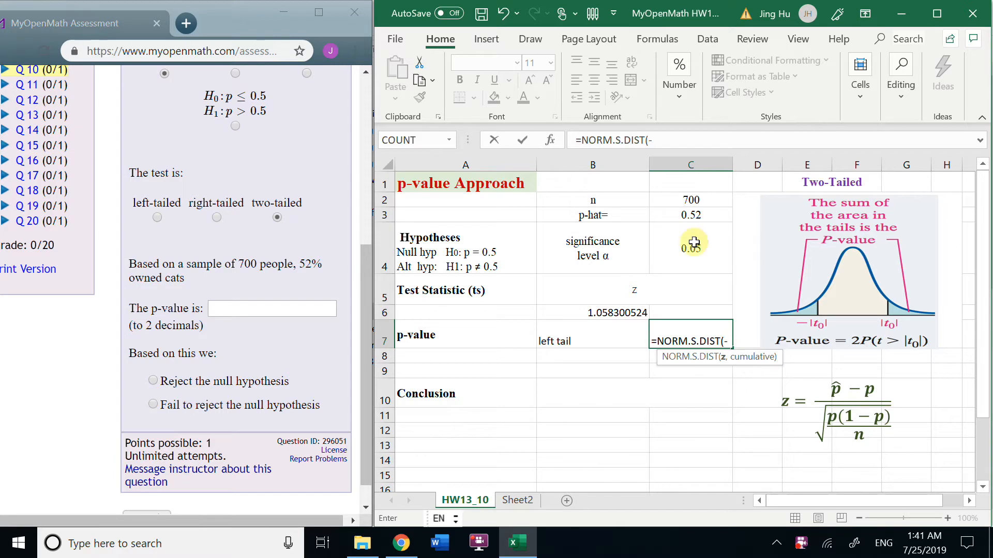
pyautogui.click(592, 313)
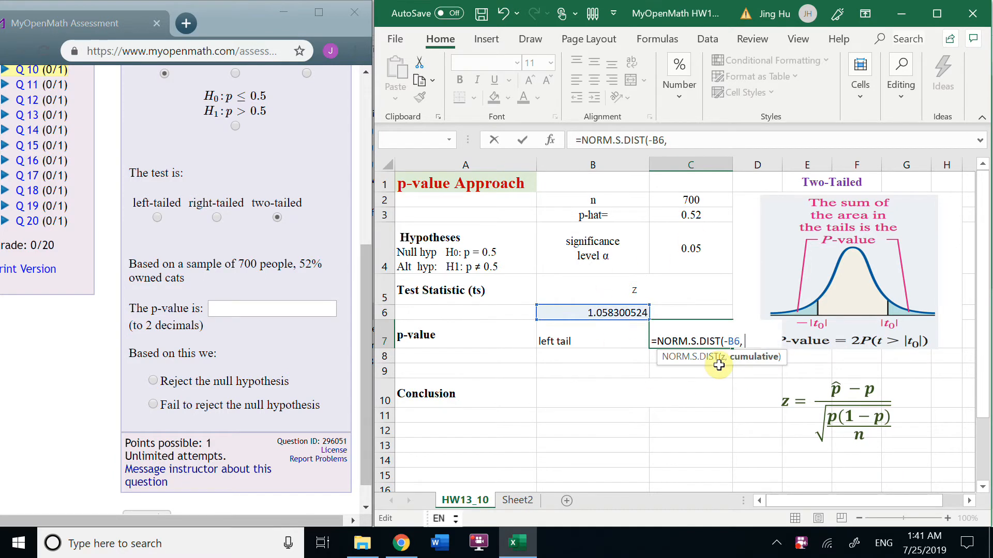
pyautogui.write('t')
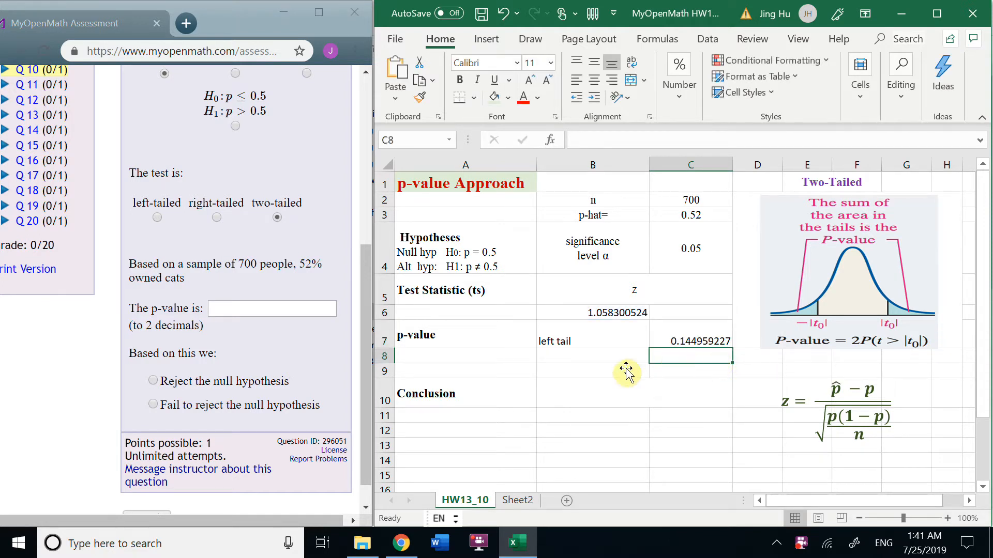
pyautogui.click(592, 355)
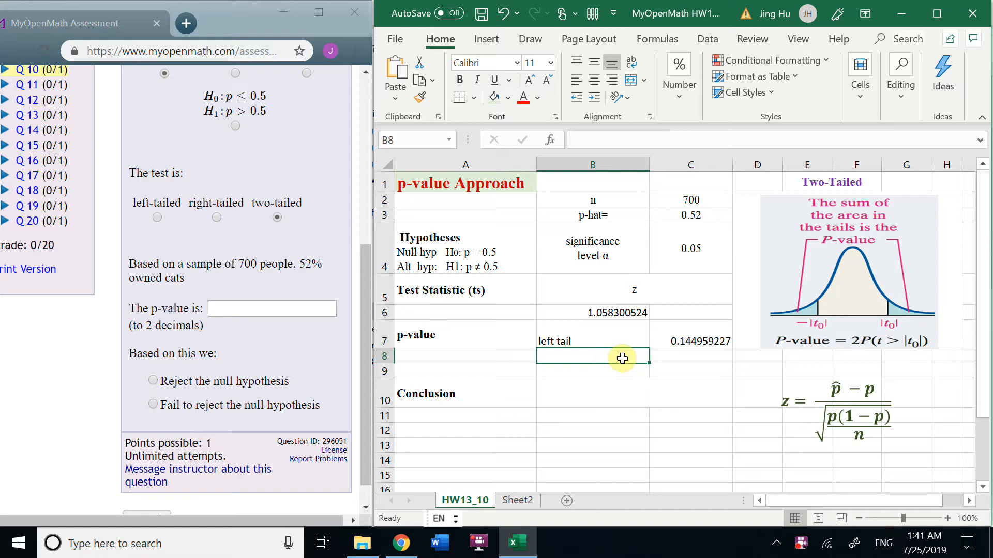
# Step: Label 'both tails' and compute =2*C7 for 0.289918454, then start 'since p-value > alpha, so,'
pyautogui.write('both ta')
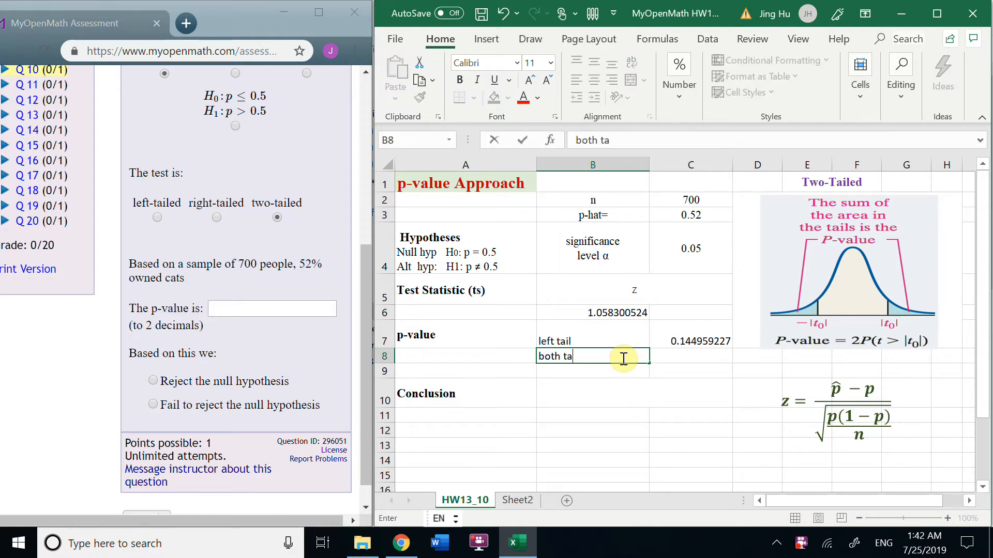
pyautogui.write('ils')
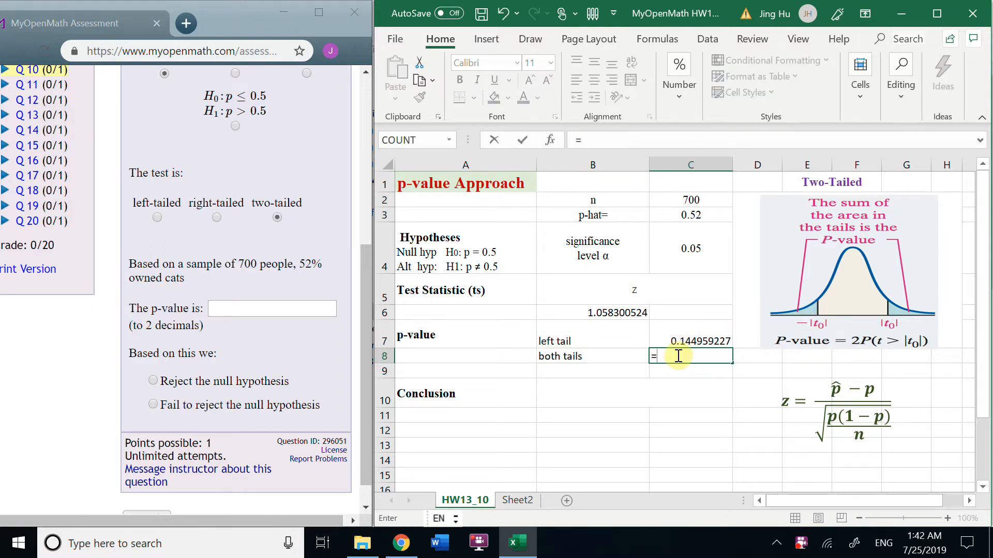
pyautogui.write('=2*')
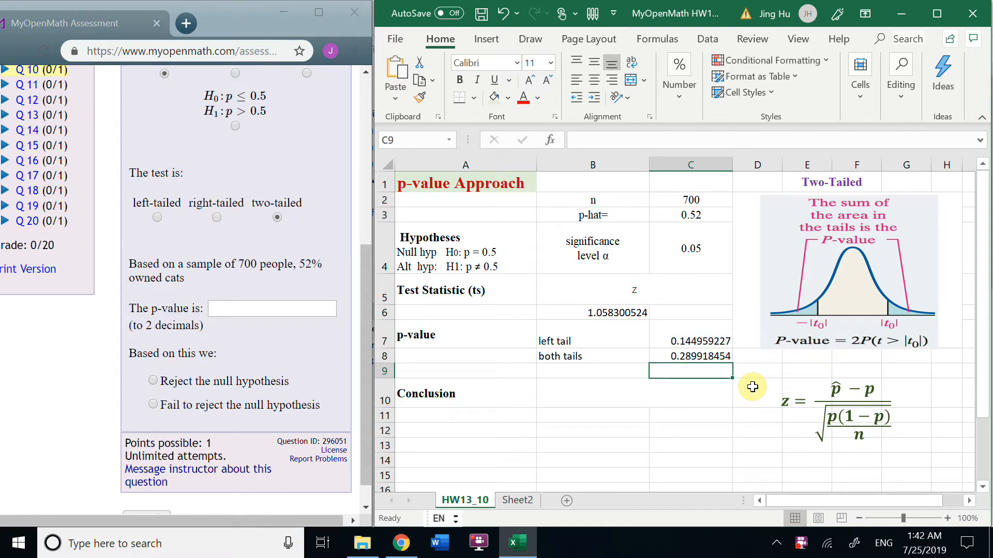
pyautogui.write('since p-value > alpha, so,')
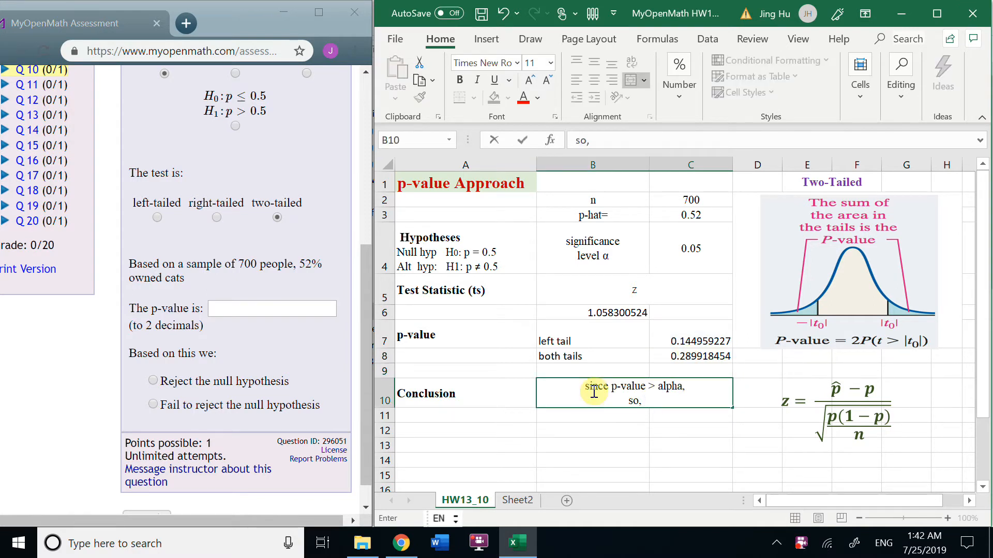
# Step: Finish 'fail to reject the H0' and write the mnemonic 'if p is high, let H0 fly'
pyautogui.write('fail to reject the H0')
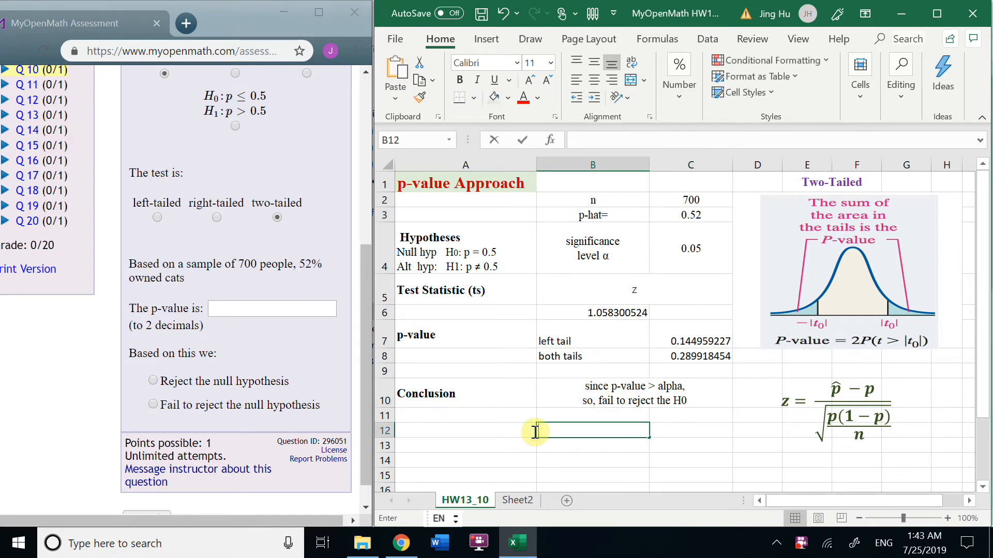
pyautogui.write('if p is high,')
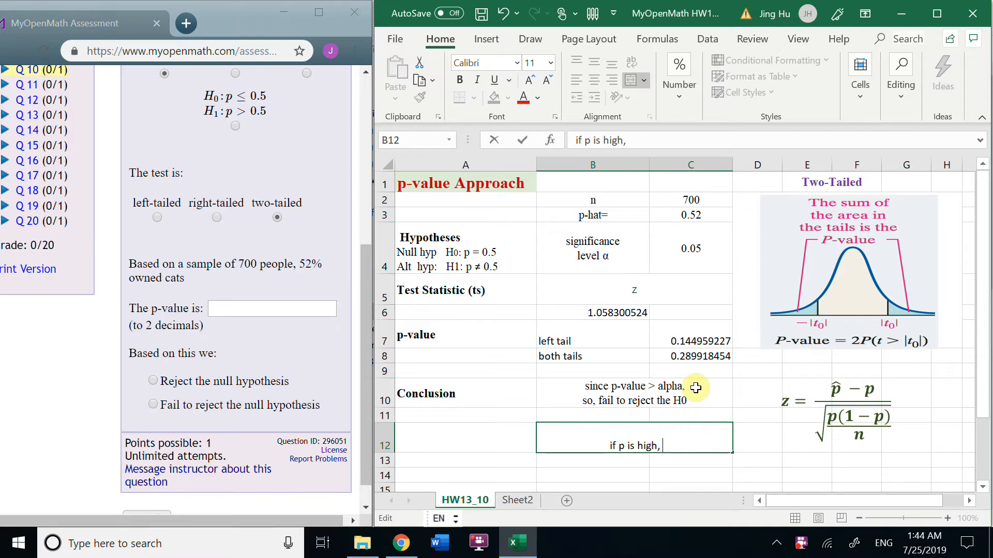
pyautogui.write('let H')
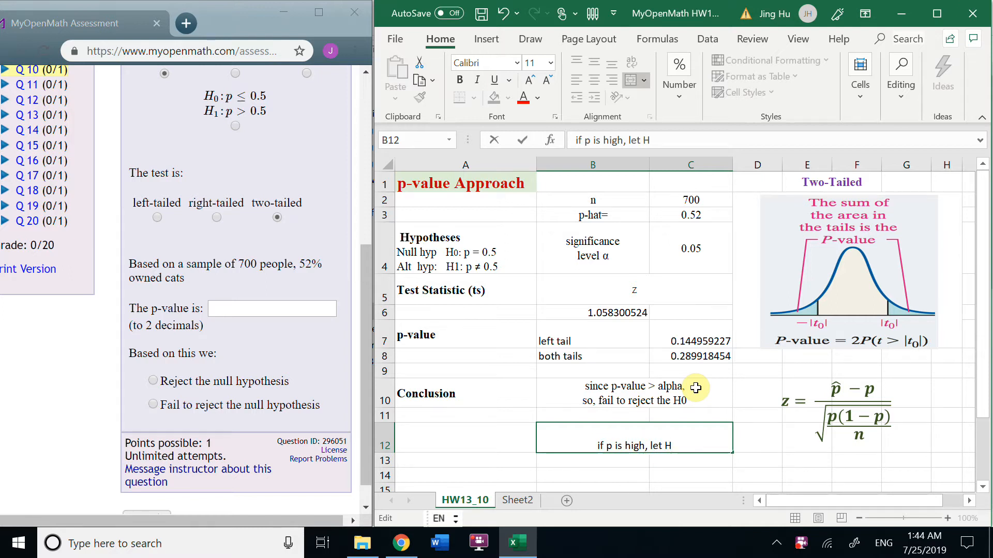
pyautogui.write('0')
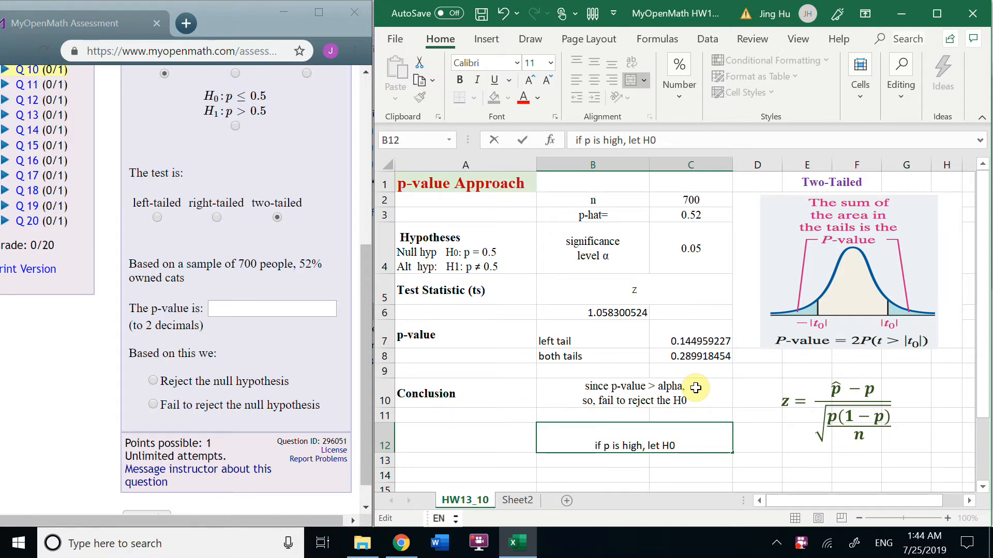
pyautogui.write('fly')
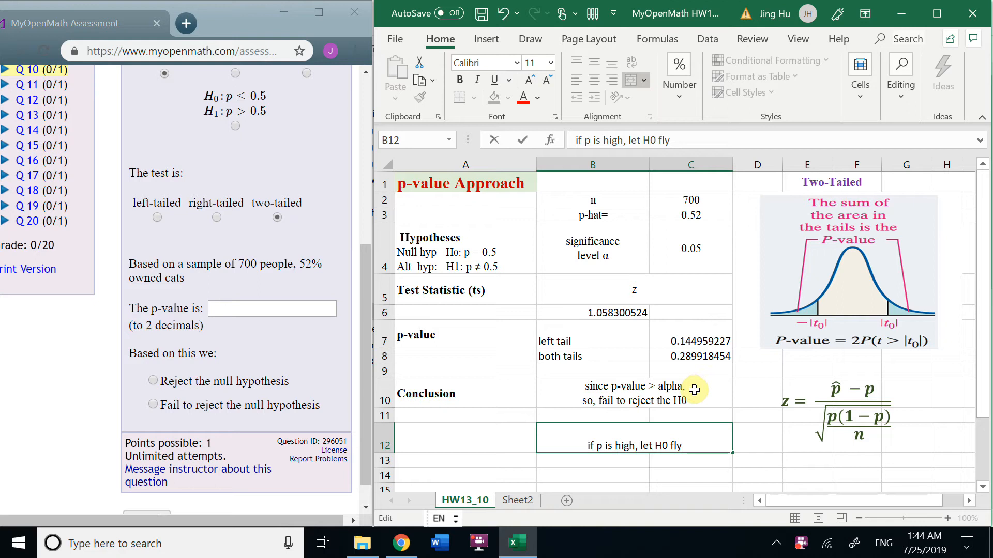
pyautogui.click(624, 461)
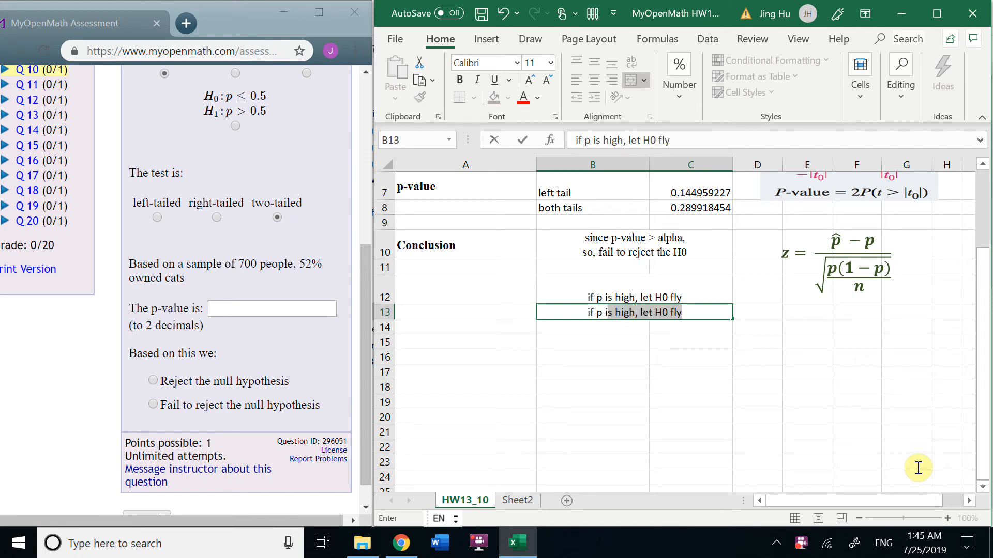
# Step: Write 'if p is low, H0 must go' in B13 and shade the high-p line green
pyautogui.write('if p is low,')
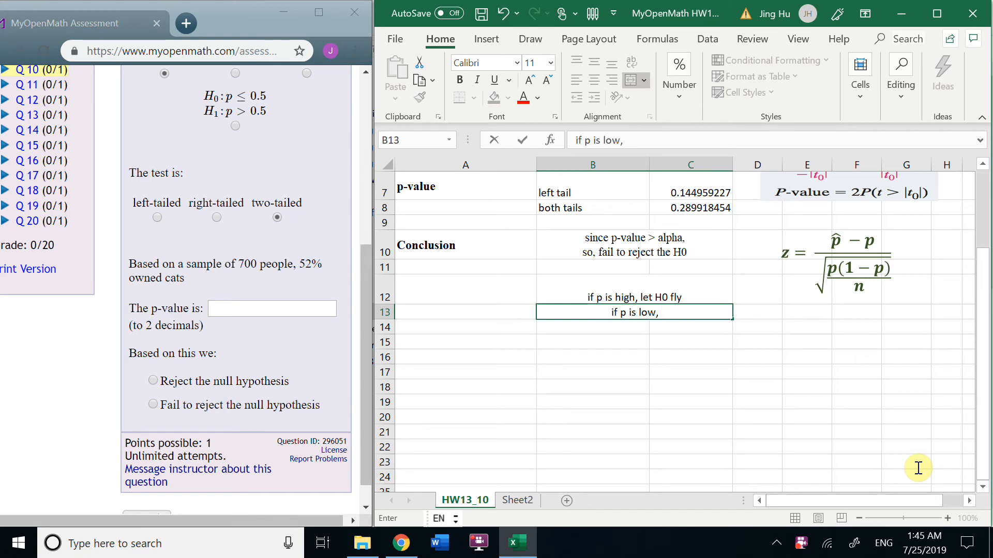
pyautogui.write('l')
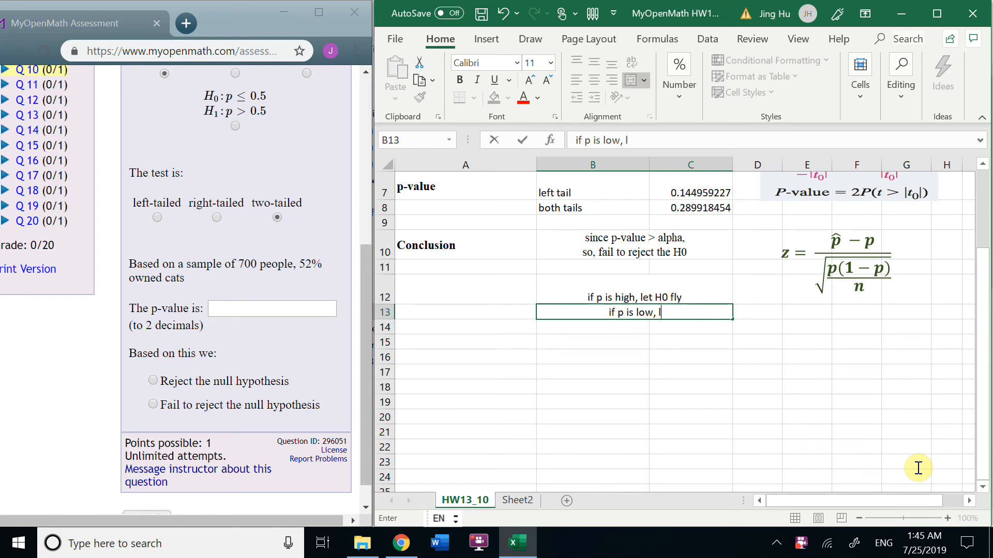
pyautogui.write('the')
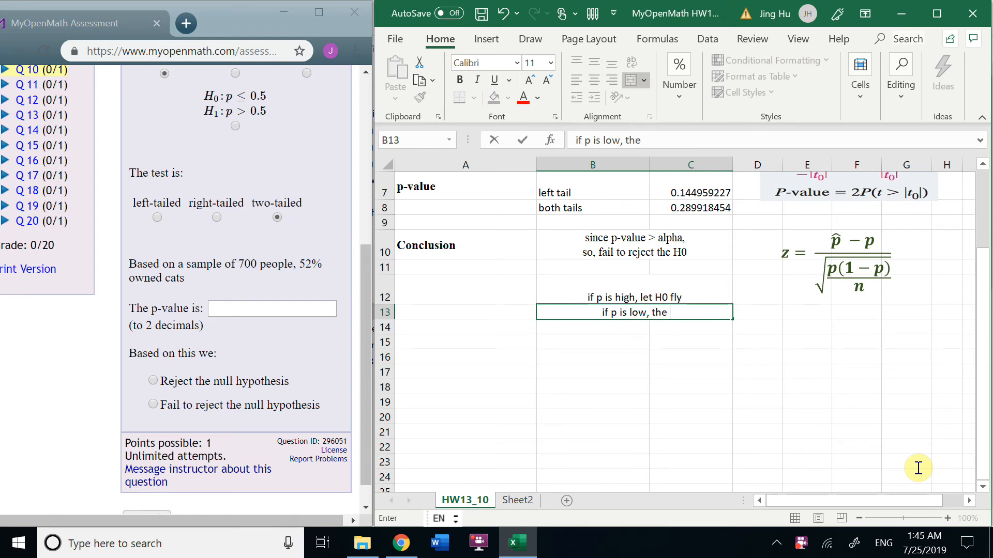
pyautogui.write('H0')
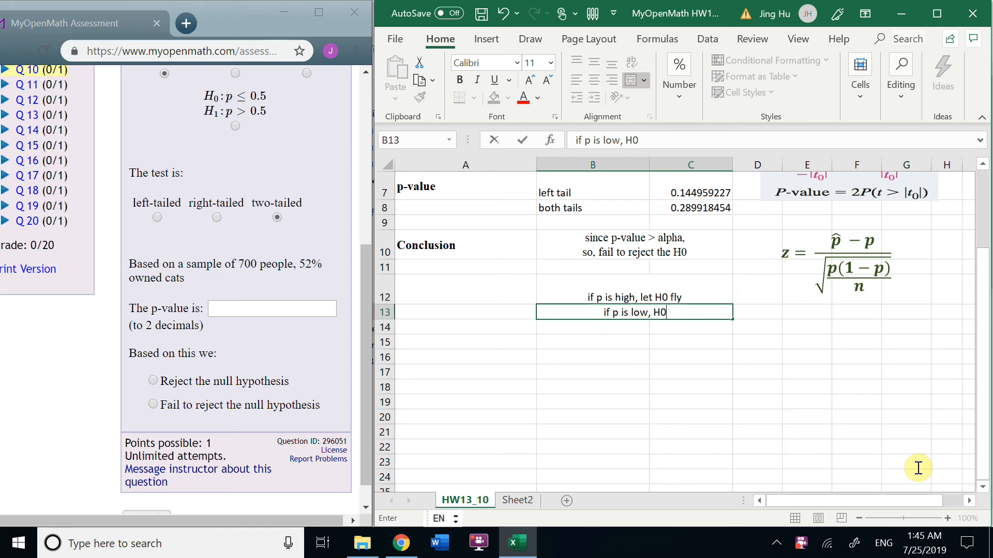
pyautogui.write('must go')
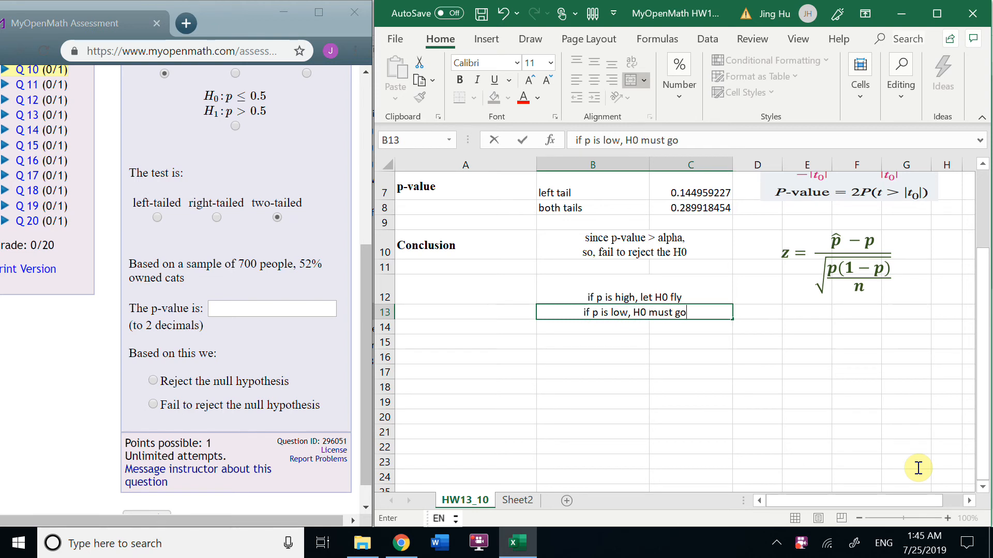
pyautogui.moveTo(578, 407)
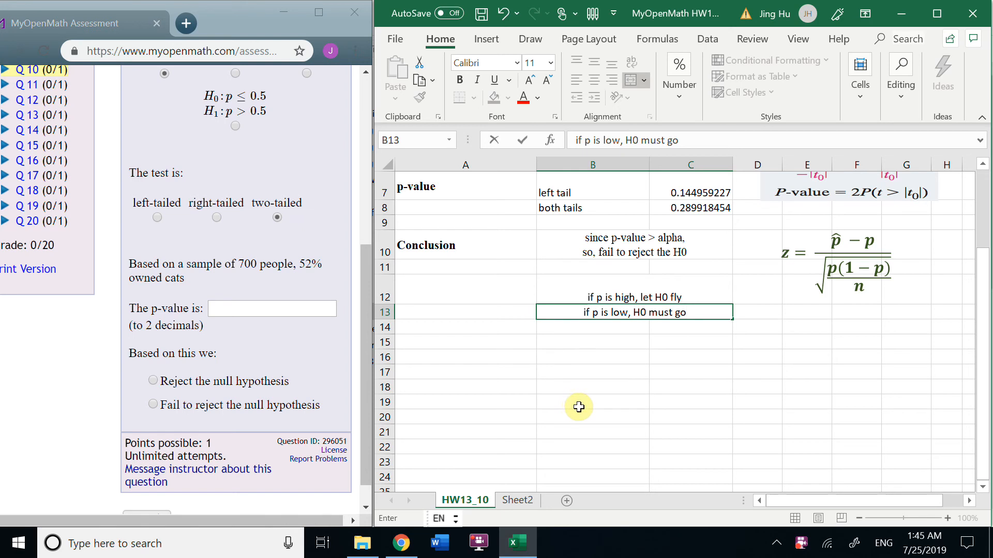
pyautogui.click(592, 289)
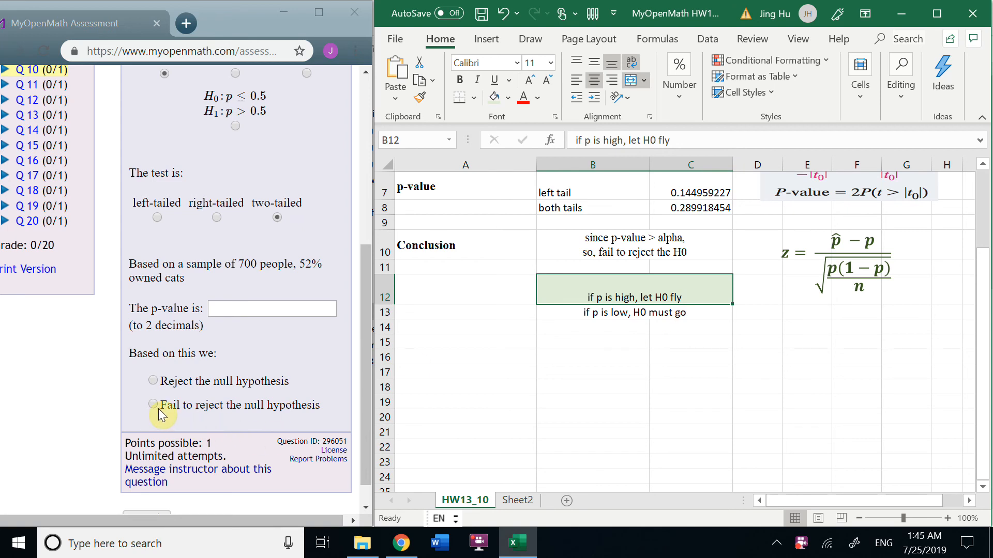
# Step: Choose 'Fail to reject the null hypothesis', enter p-value 0.29, and submit Q10
pyautogui.click(153, 405)
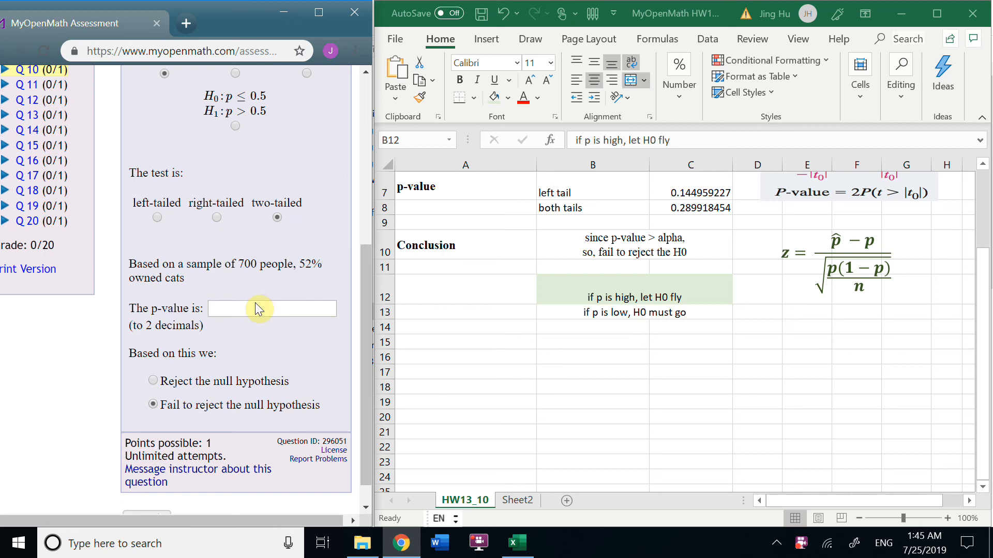
pyautogui.click(271, 308)
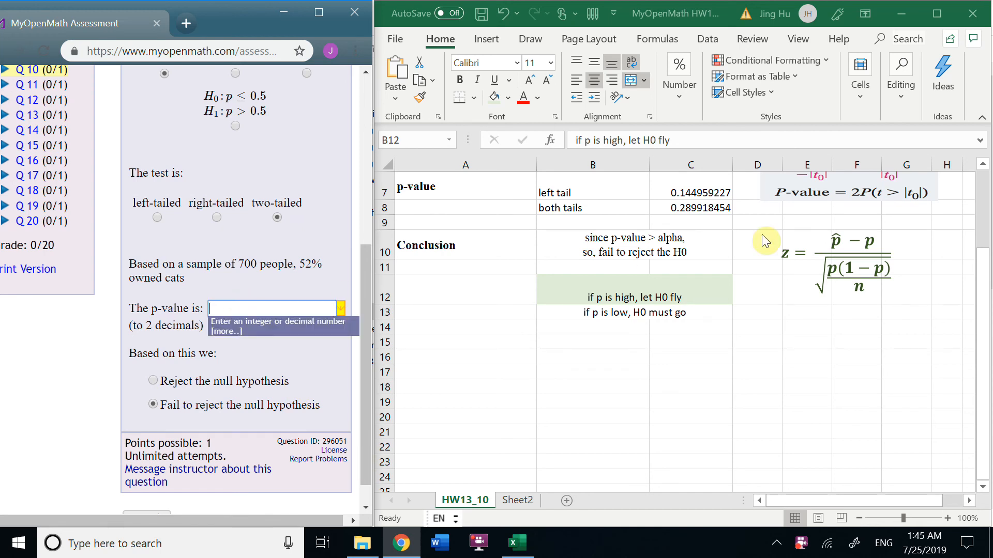
pyautogui.moveTo(605, 256)
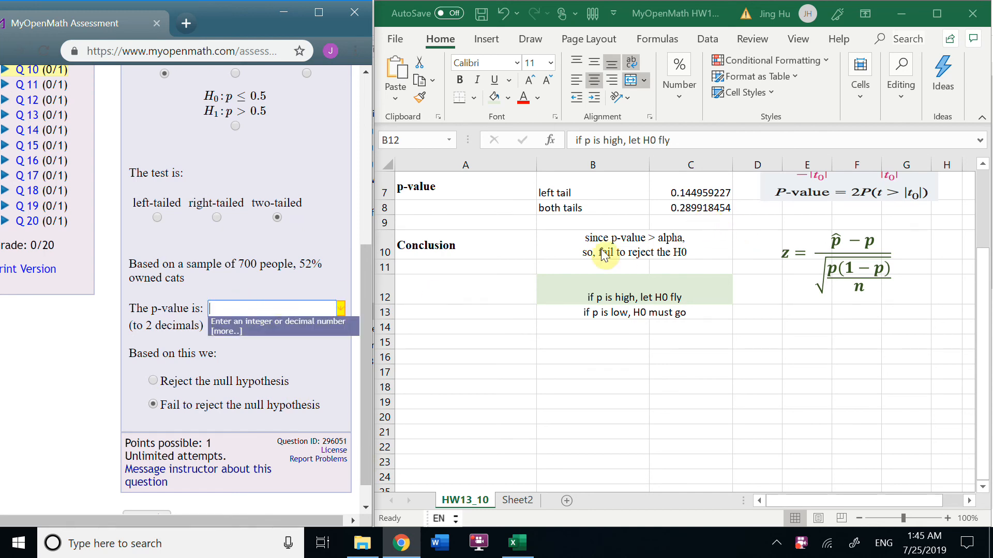
pyautogui.click(690, 207)
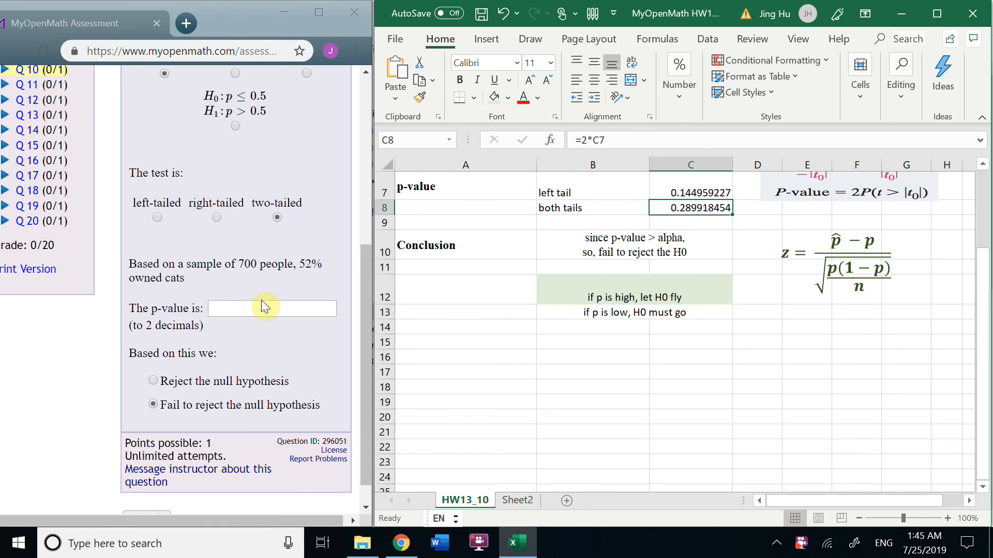
pyautogui.write('0.29')
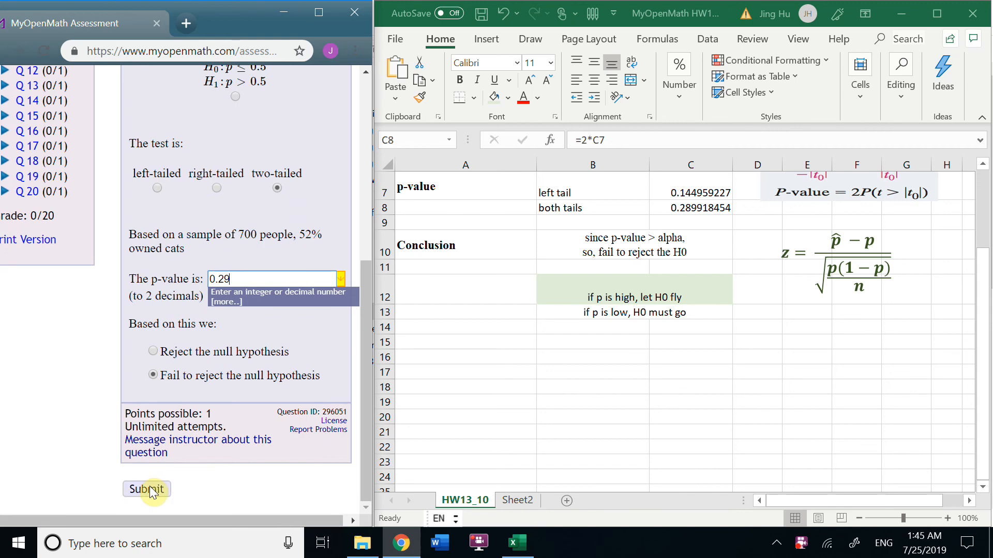
pyautogui.click(146, 489)
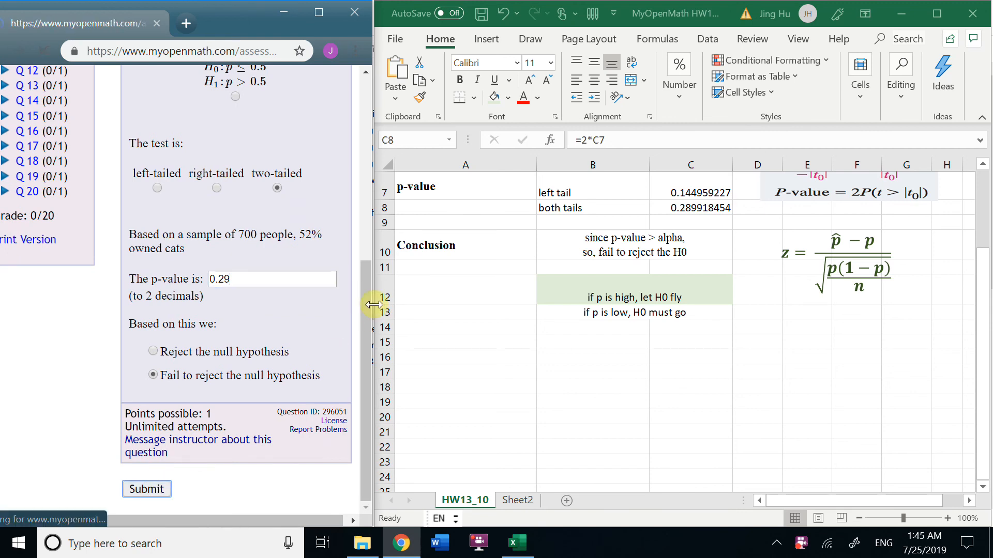